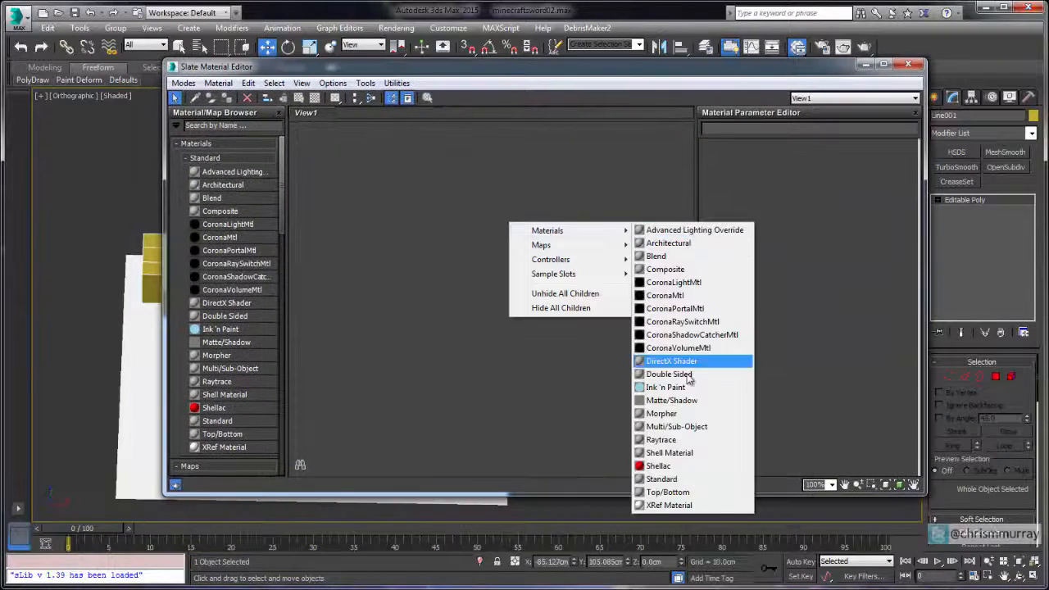
Step: Add Standard materials, wire dark green Material #37 into slot 1, and set teal diffuse colours
click(676, 426)
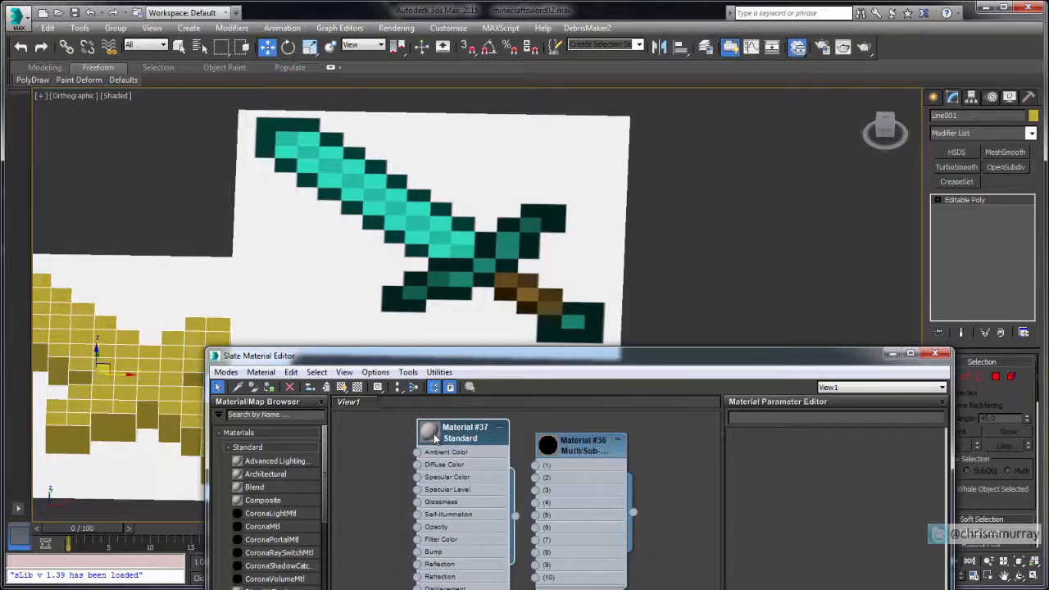
click(444, 465)
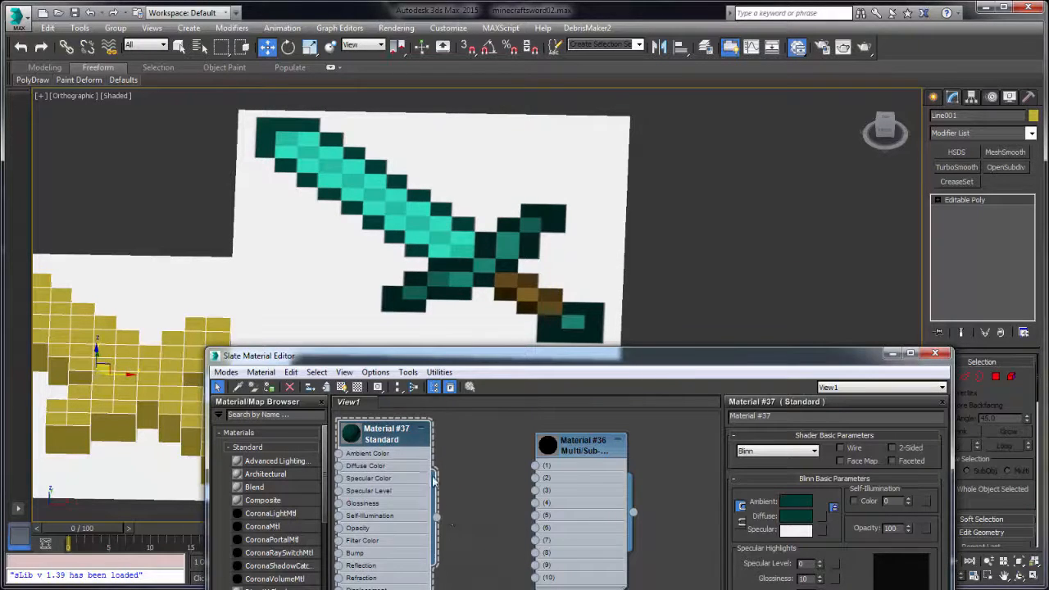
drag(438, 515, 590, 477)
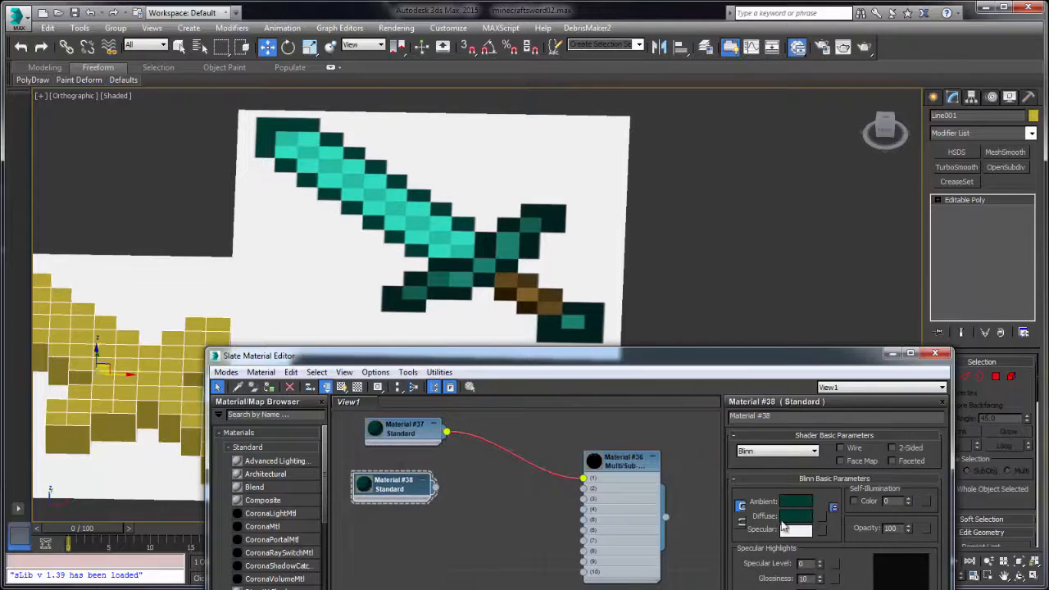
click(796, 516)
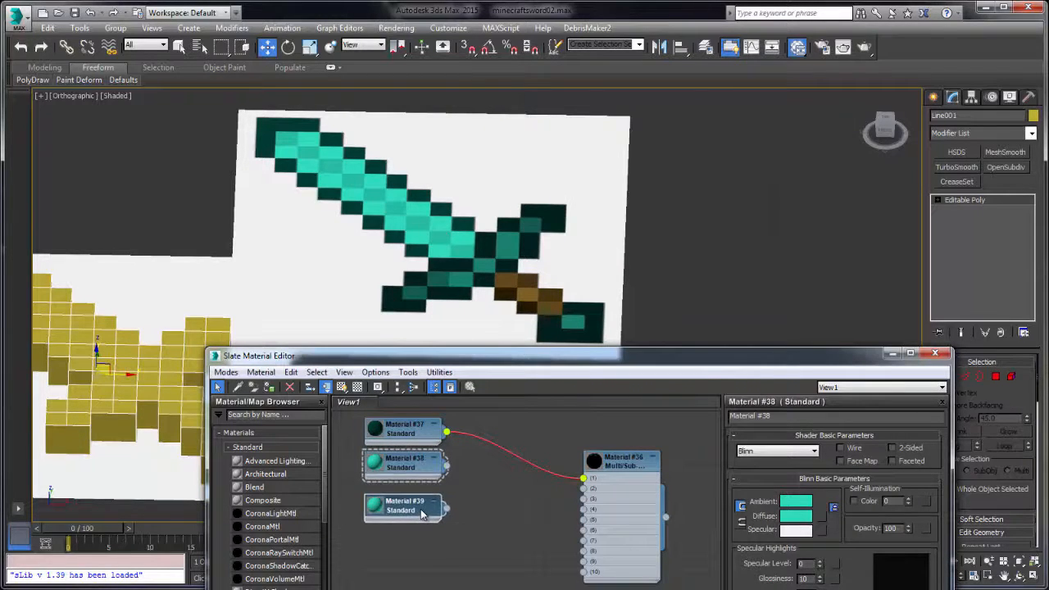
click(796, 516)
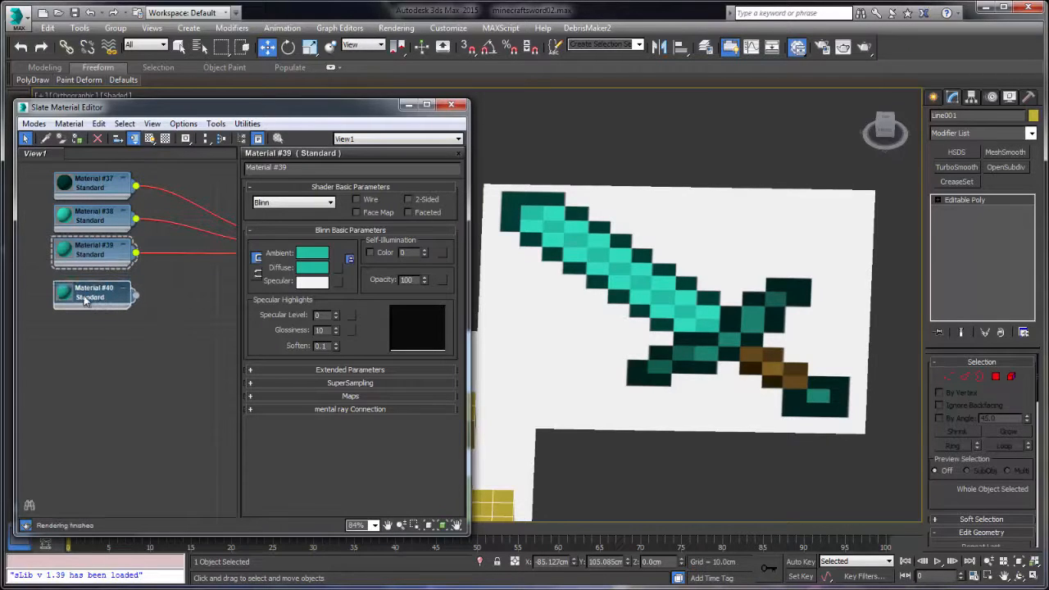
Step: Give the fourth Standard material a dark green diffuse colour
click(92, 293)
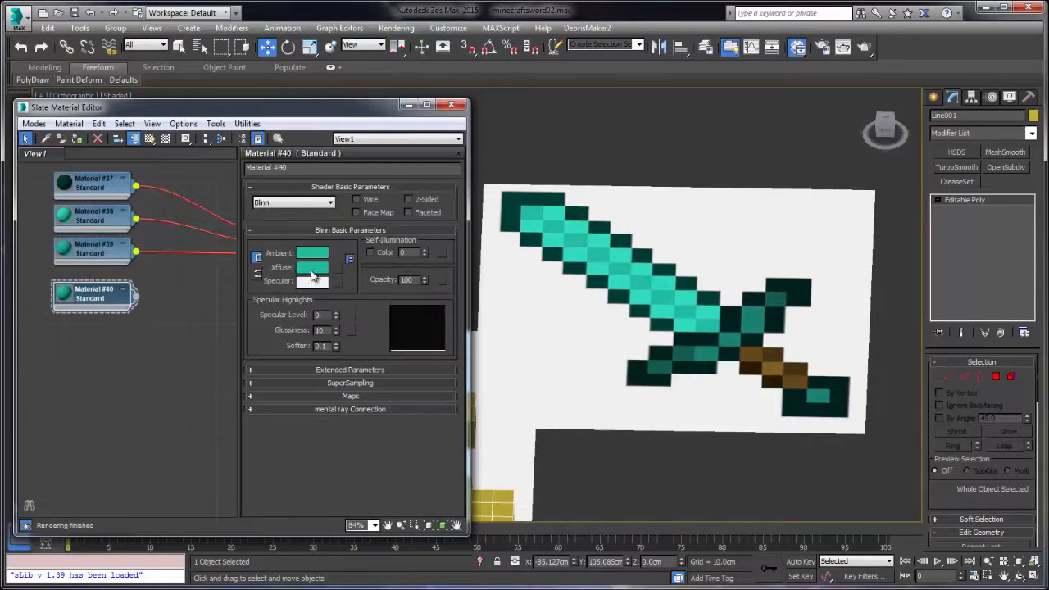
click(311, 267)
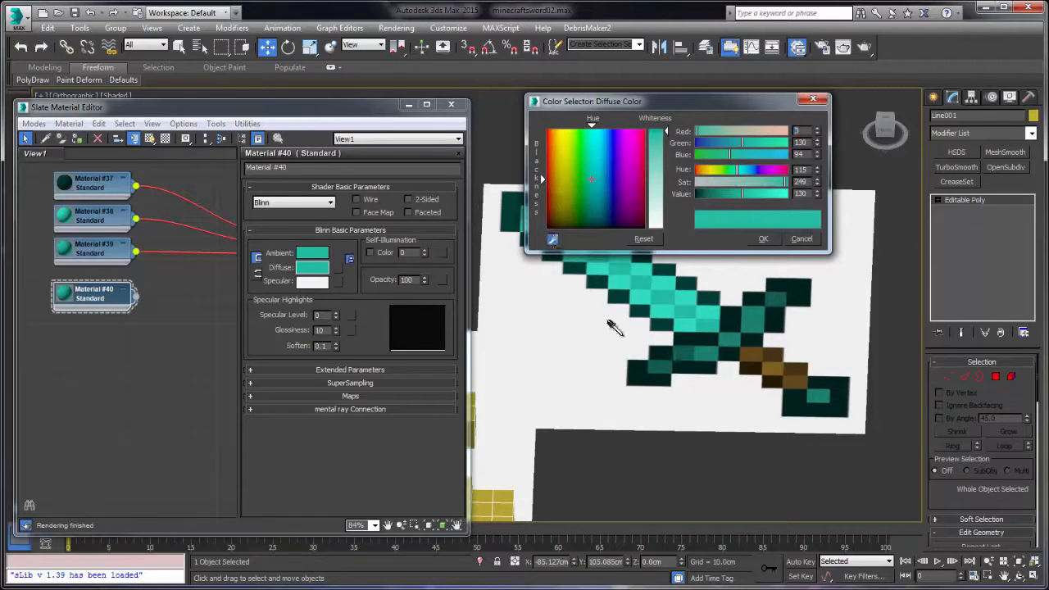
click(590, 217)
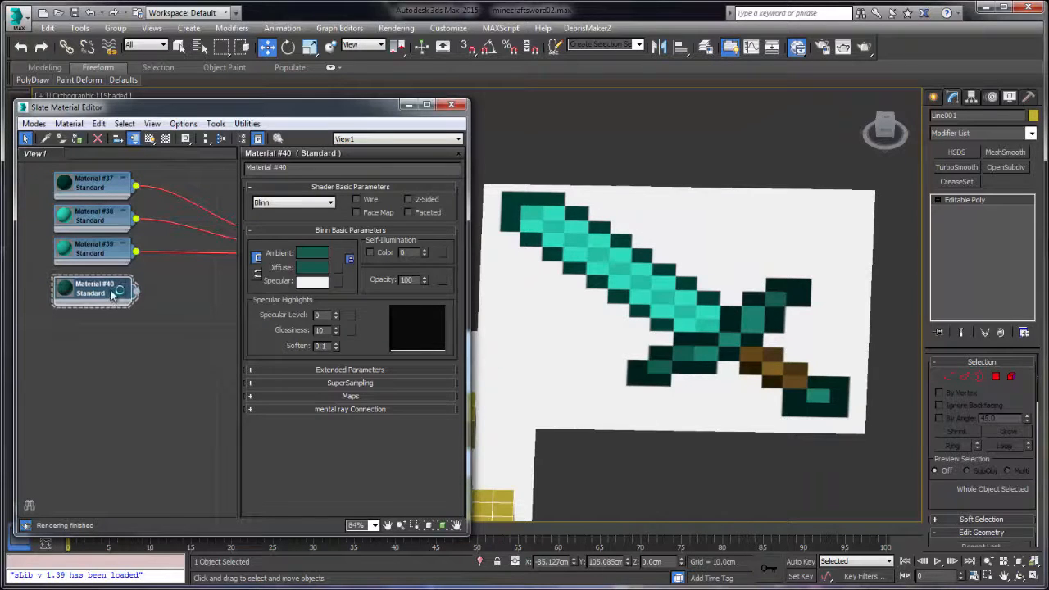
Step: Create a fifth Standard material with a deep green diffuse colour
click(93, 289)
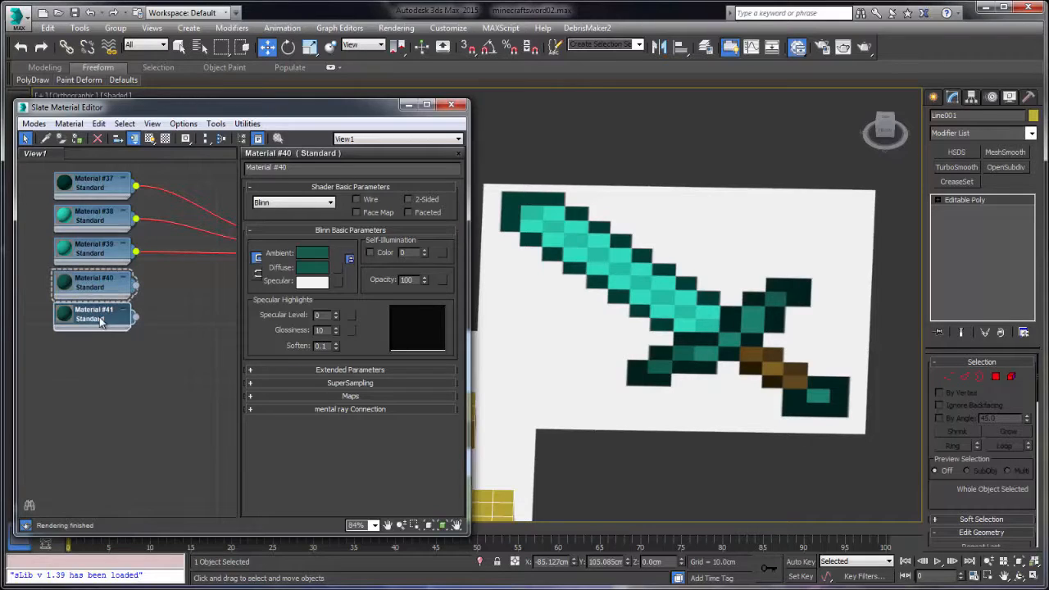
click(92, 315)
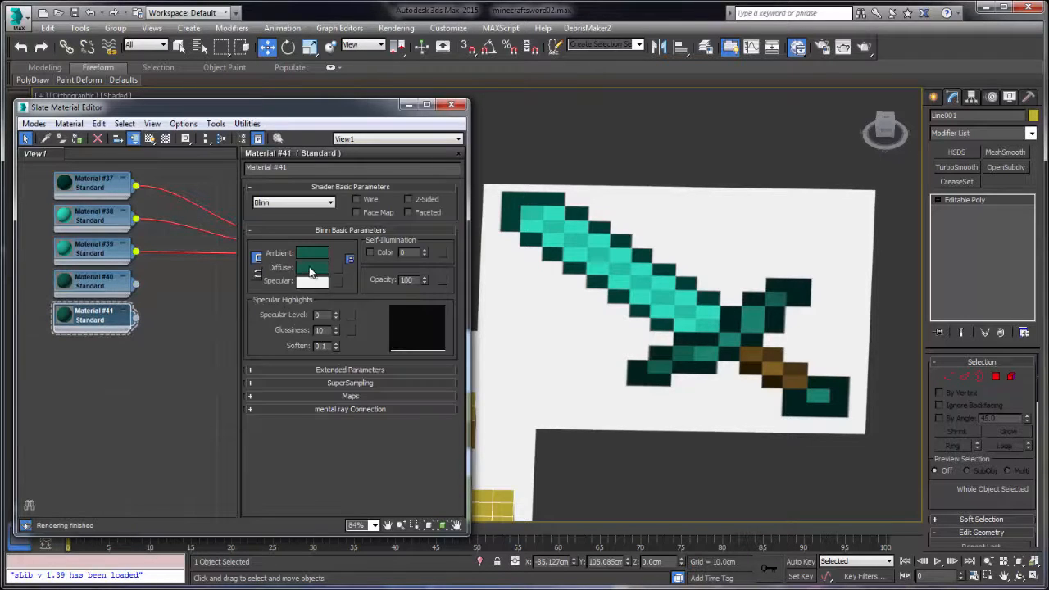
click(312, 268)
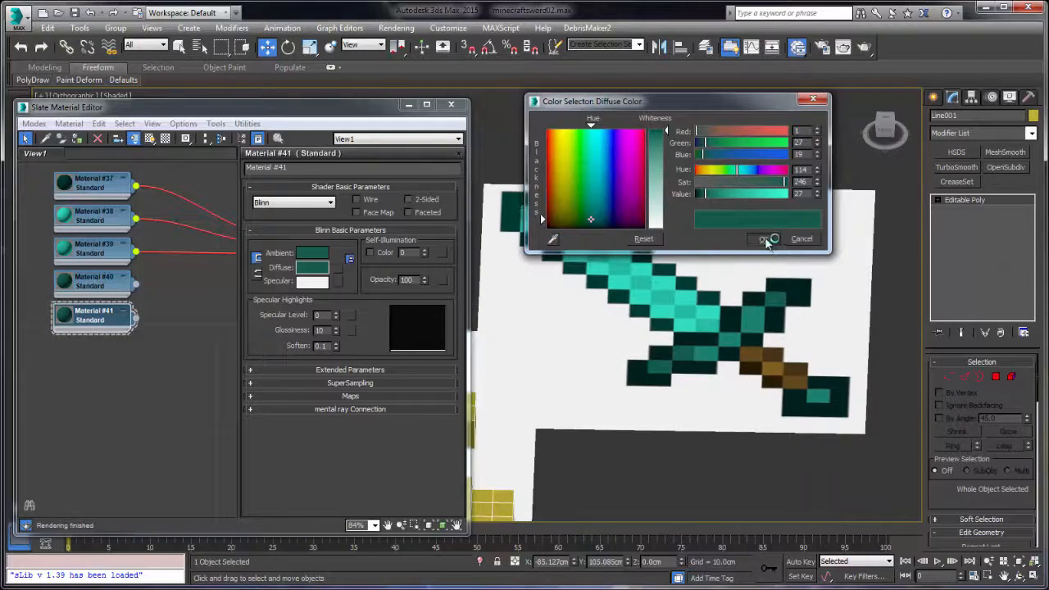
click(764, 238)
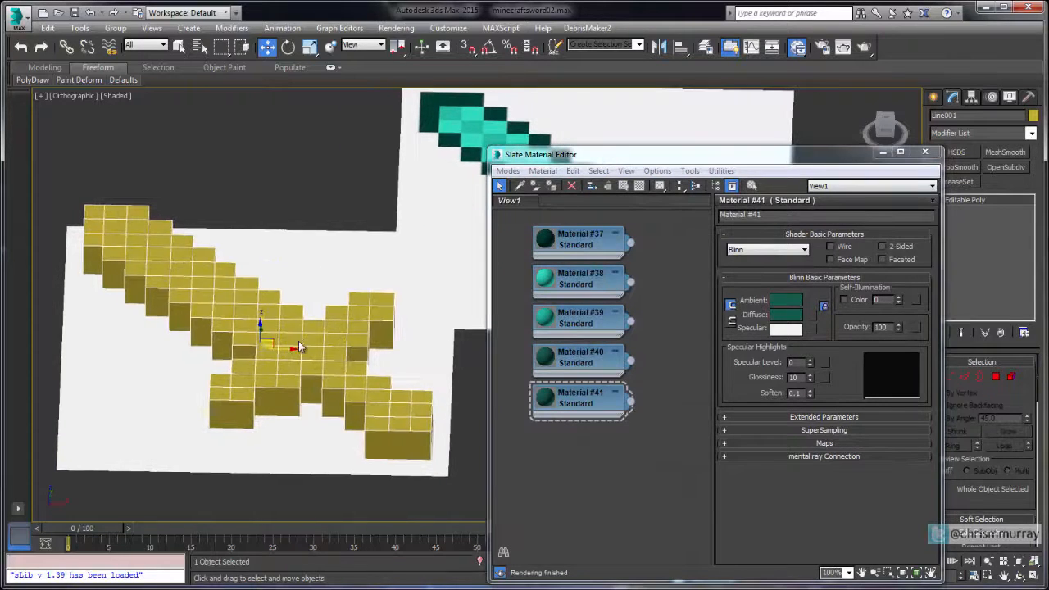
Step: In polygon mode, select the 37 outline polygons from blade tip to crossguard
right_click(299, 344)
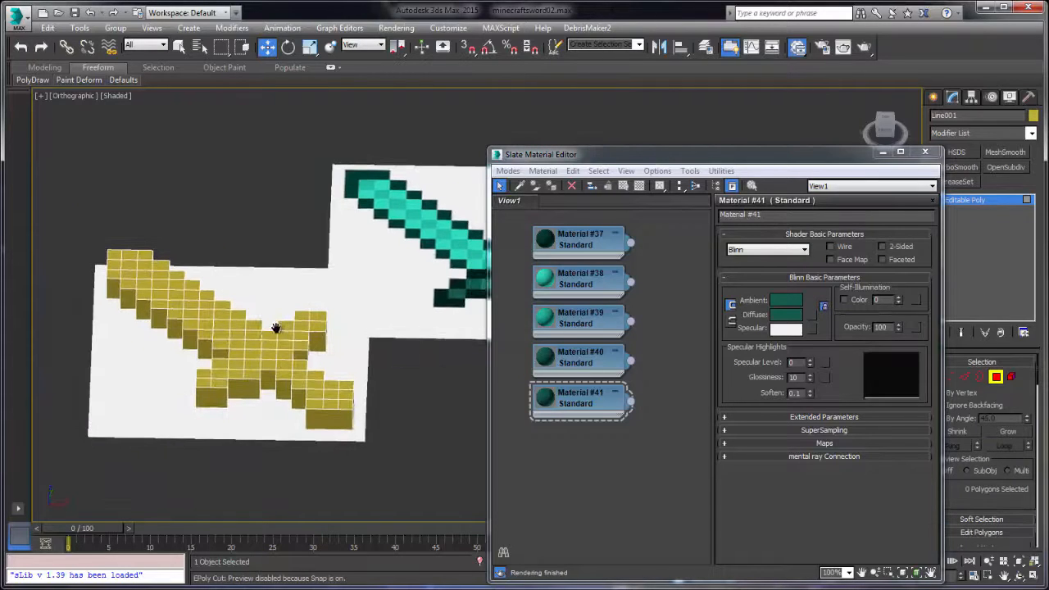
click(107, 254)
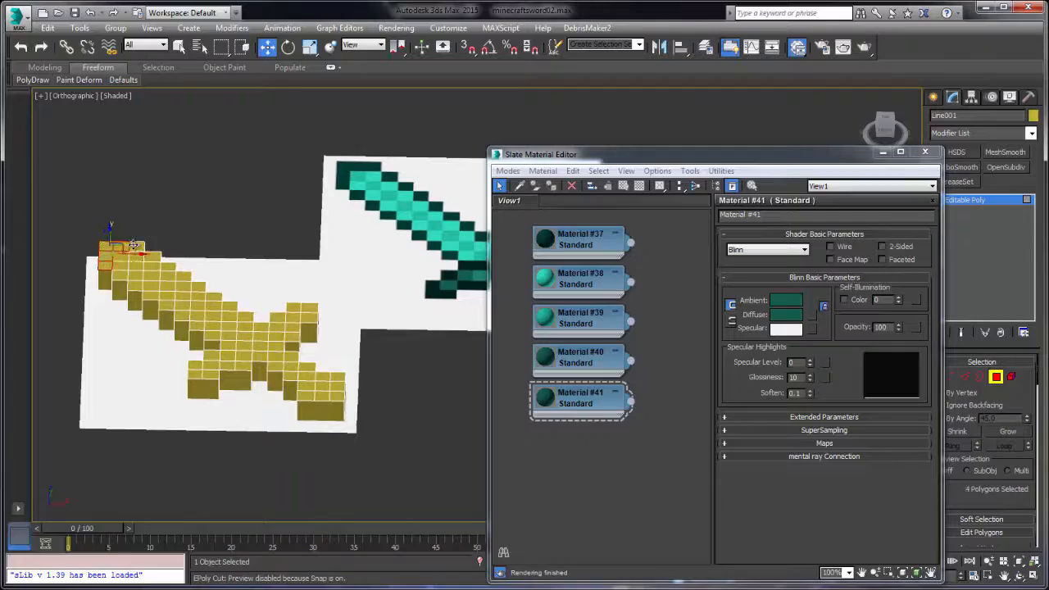
click(123, 276)
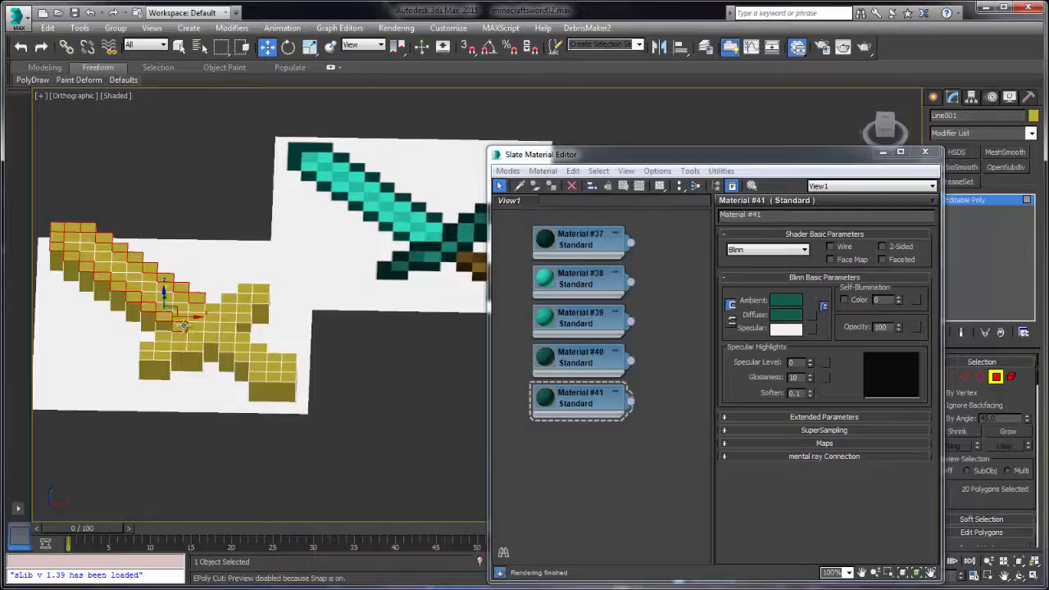
click(213, 311)
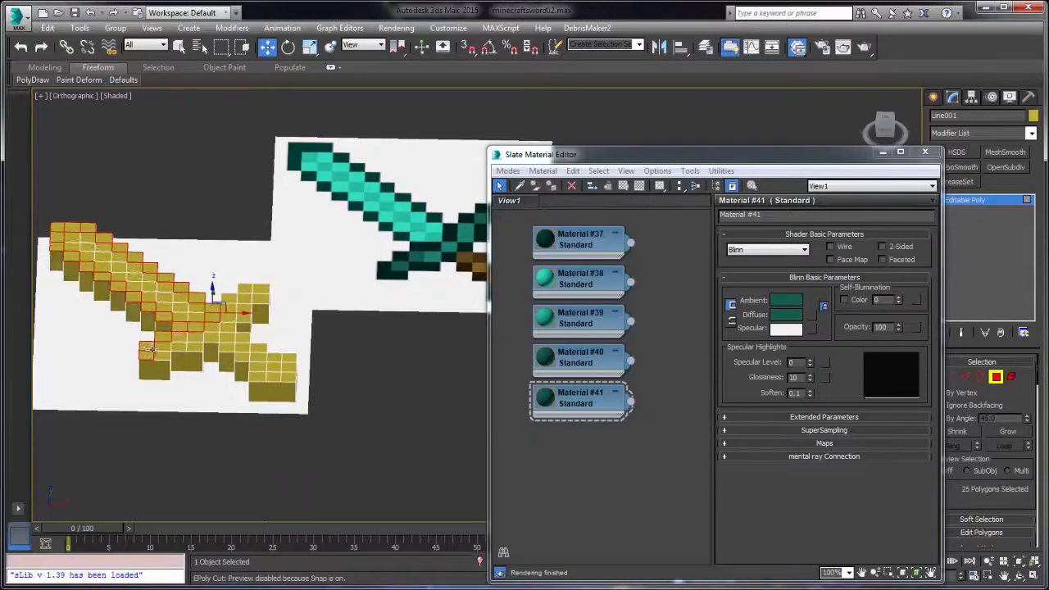
click(152, 351)
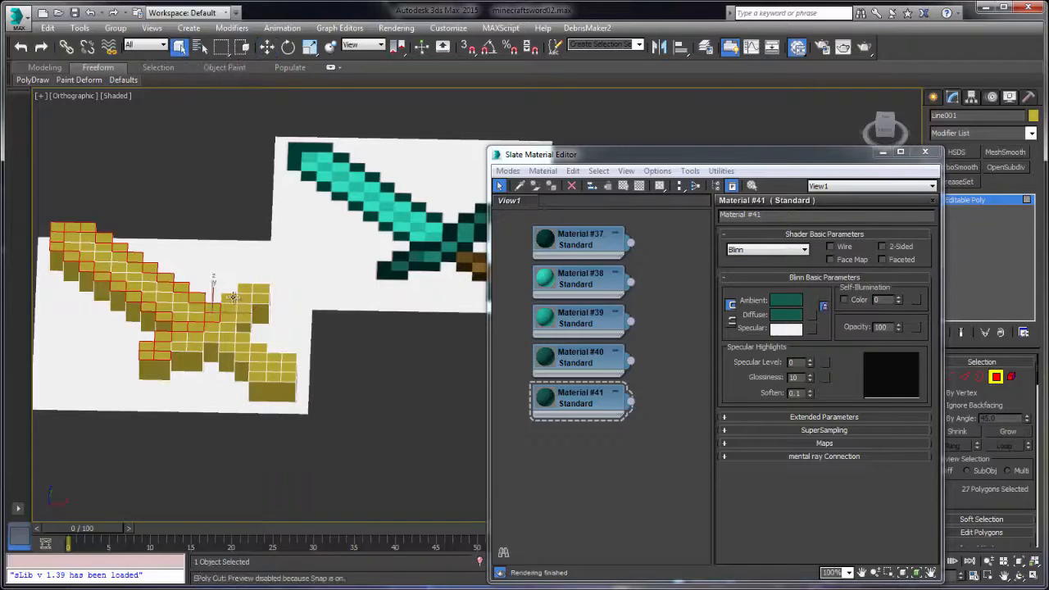
click(233, 297)
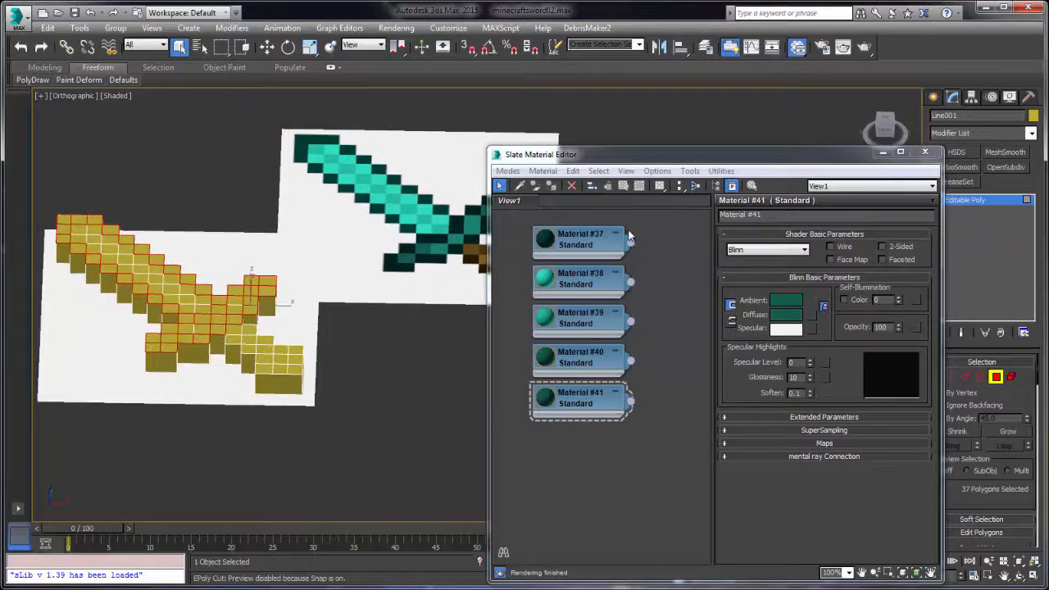
Step: Apply dark green Material #37 to the selected outline polygons
click(581, 240)
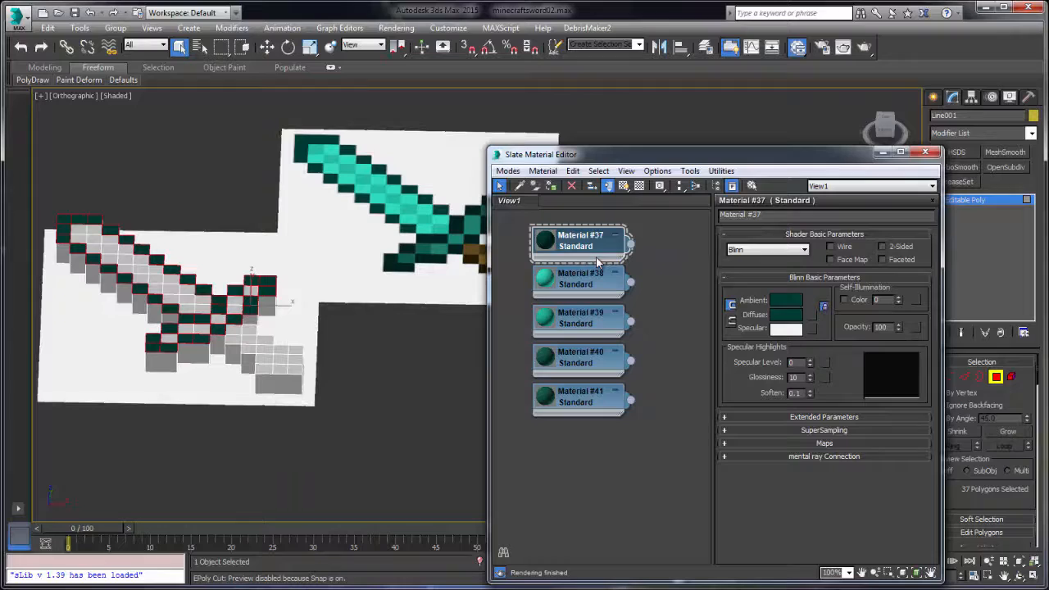
click(580, 279)
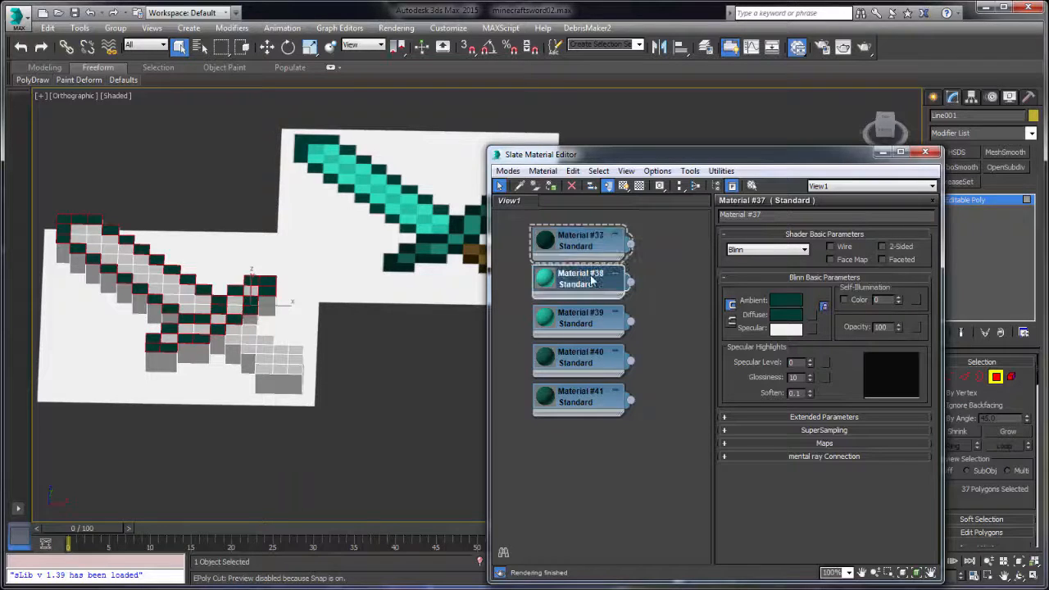
click(579, 279)
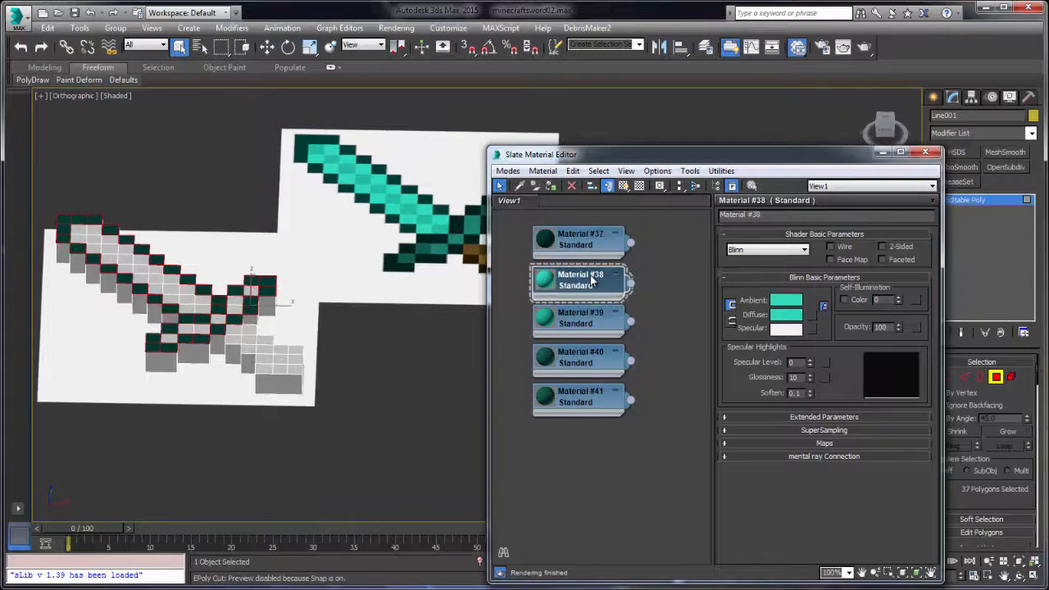
mouse_move(328, 148)
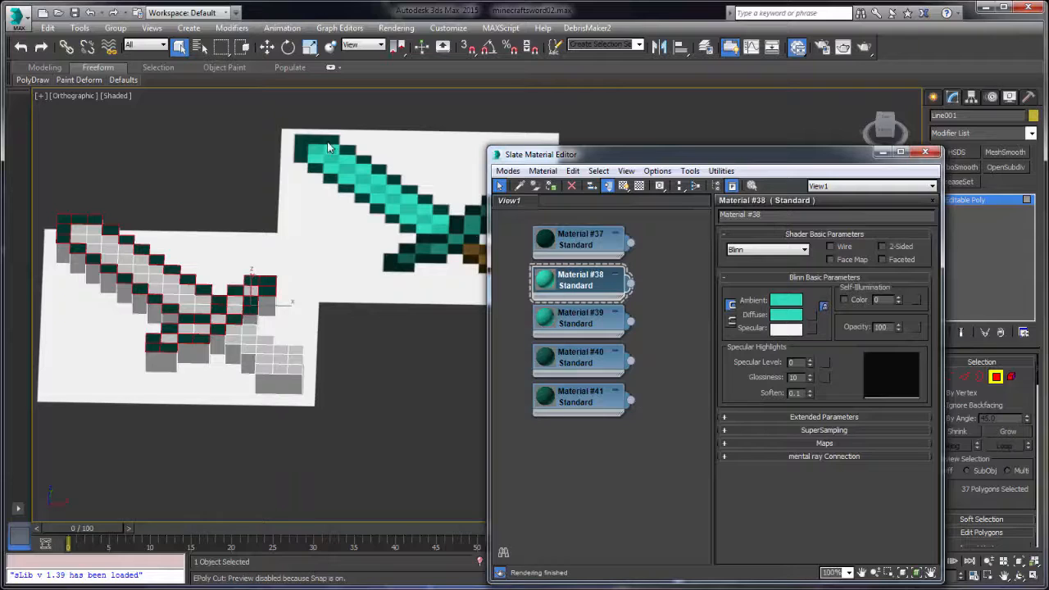
Step: Colour the blade centre teal and the guard with darker green Material #40
click(91, 230)
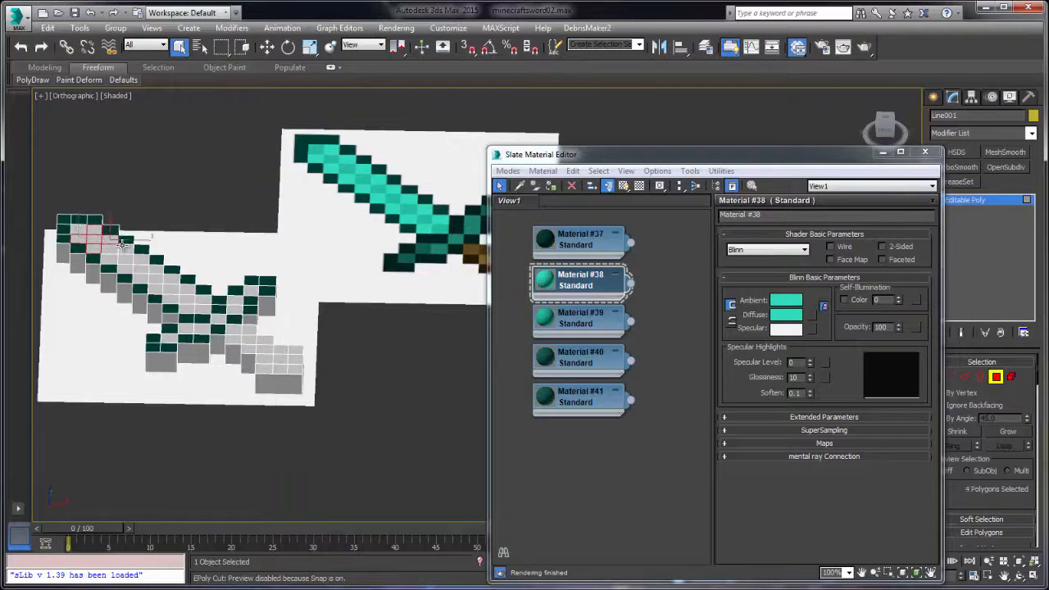
click(119, 249)
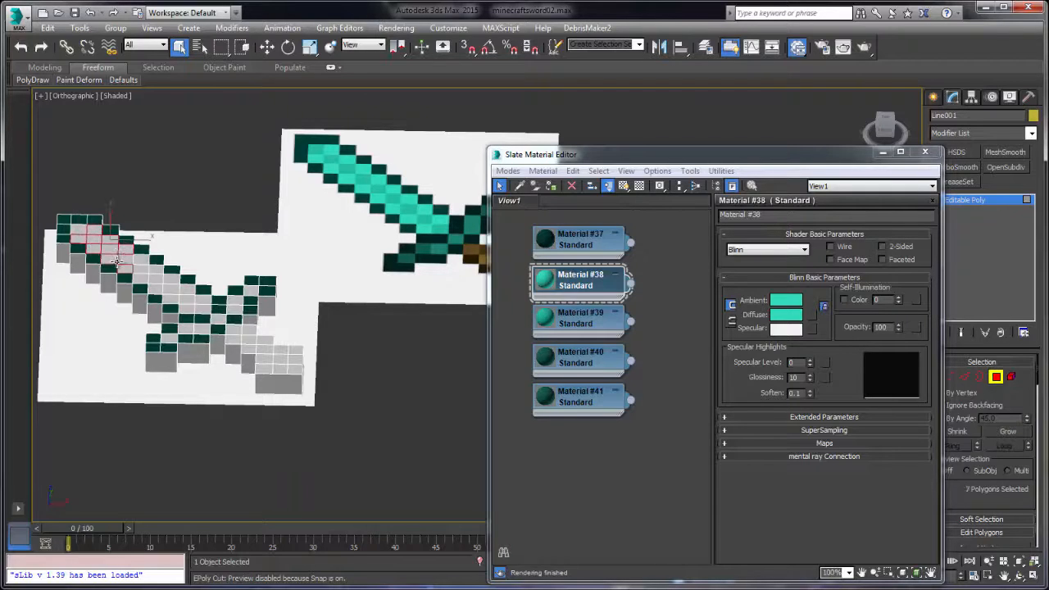
click(135, 266)
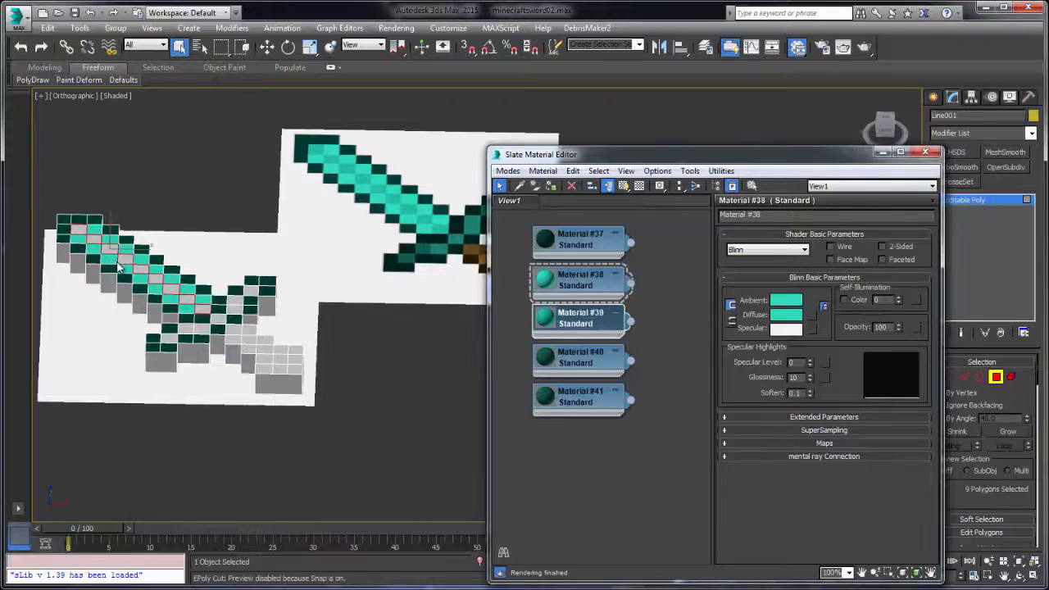
click(580, 358)
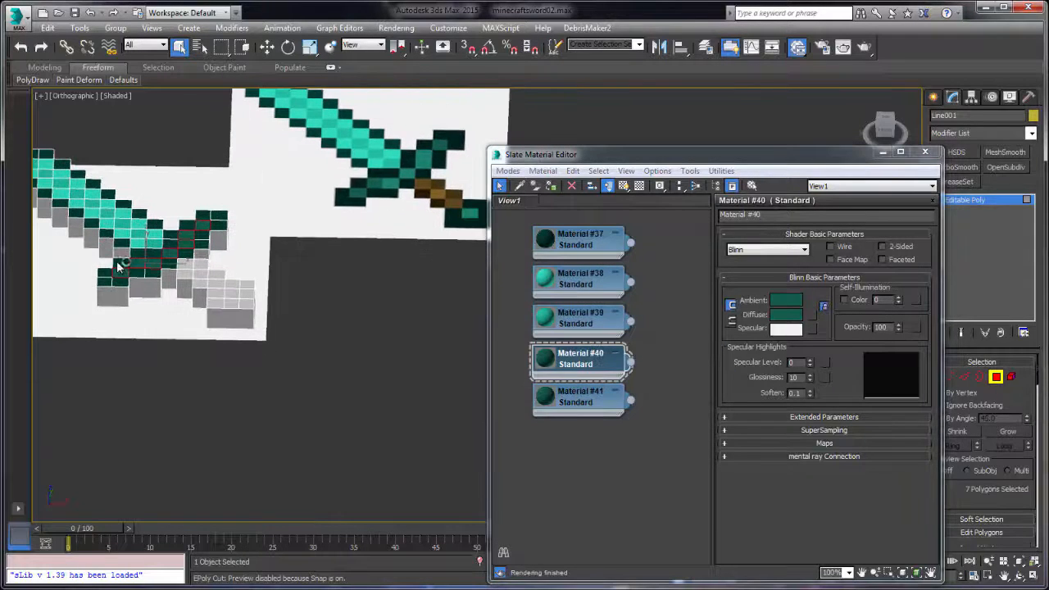
right_click(119, 266)
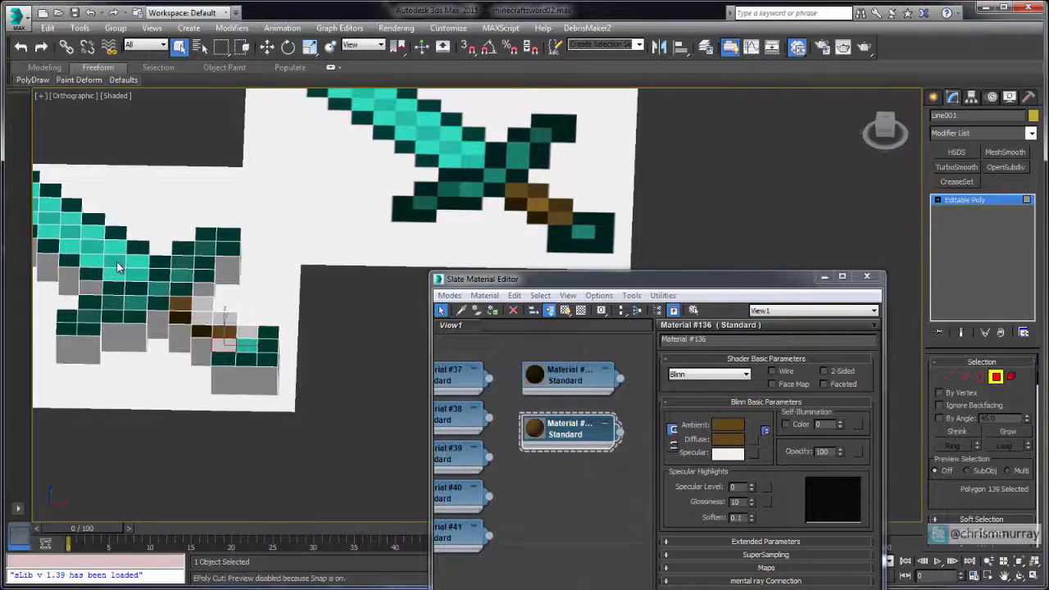
Step: Create brown-toned Standard materials in the Slate Material Editor's View2
click(728, 438)
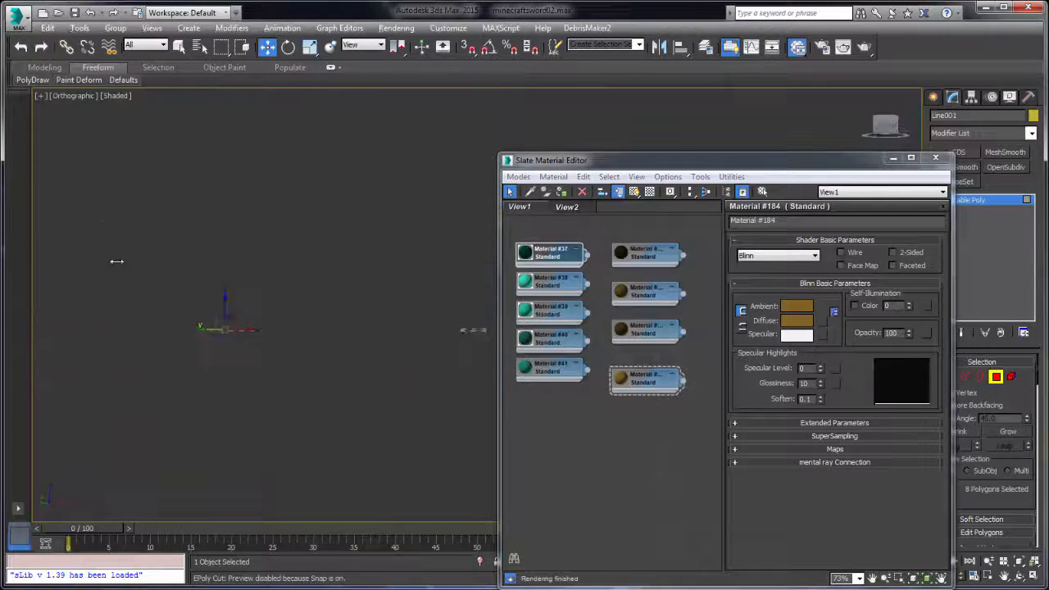
Step: Assign the brown material to the handle polygons and close the Slate Material Editor
right_click(549, 253)
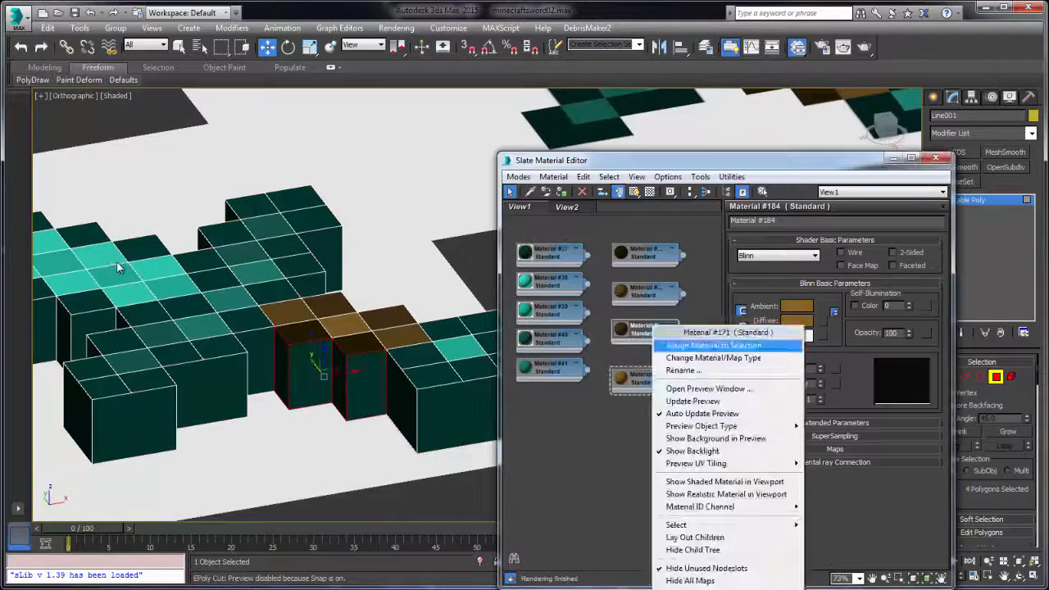
click(713, 345)
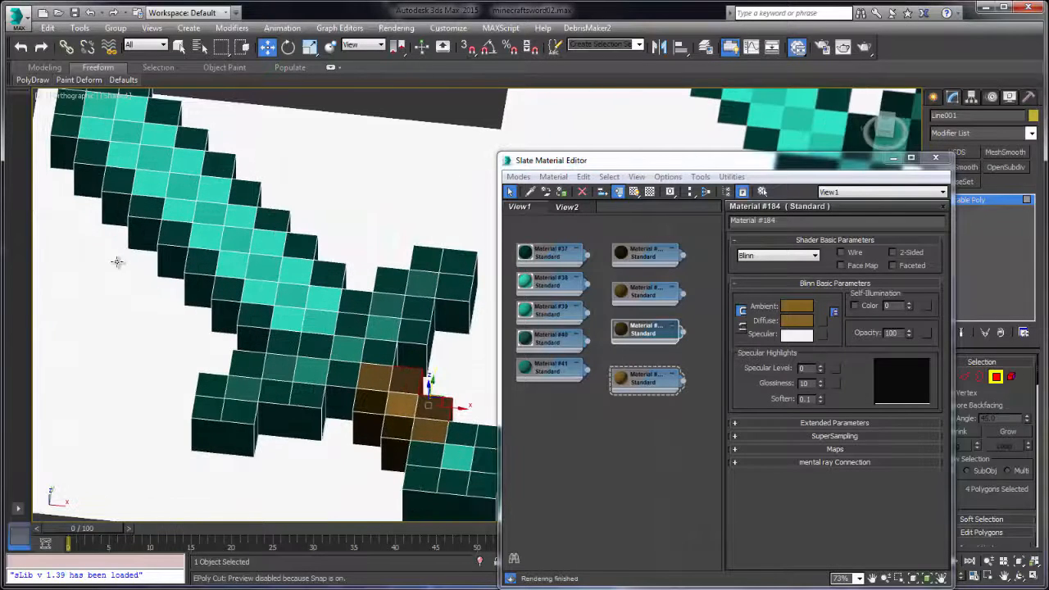
click(936, 157)
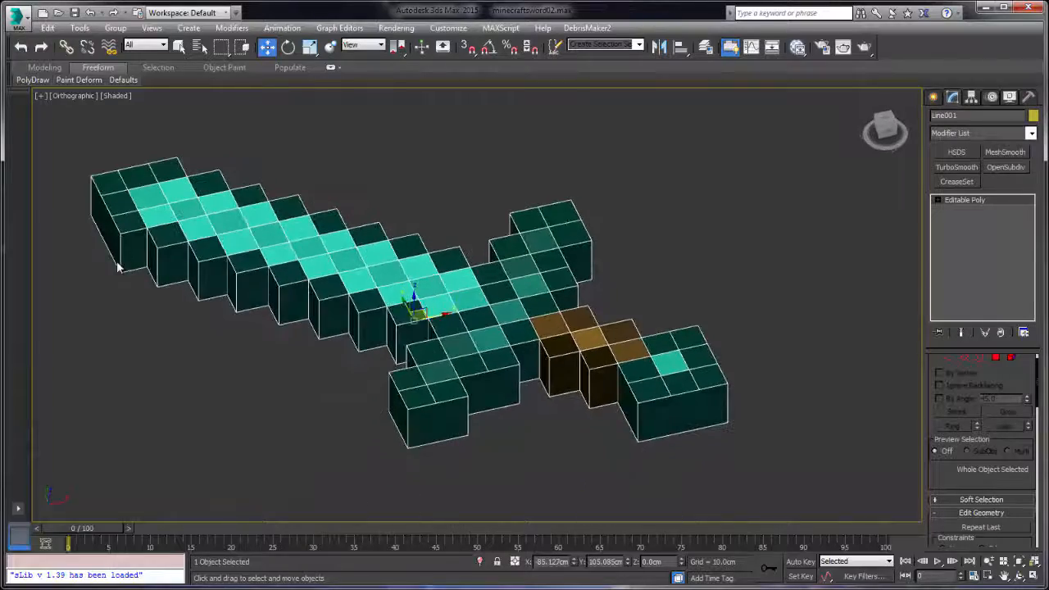
Step: Add a Symmetry modifier mirroring on X with Slice Along Mirror and Weld Seam
click(1031, 132)
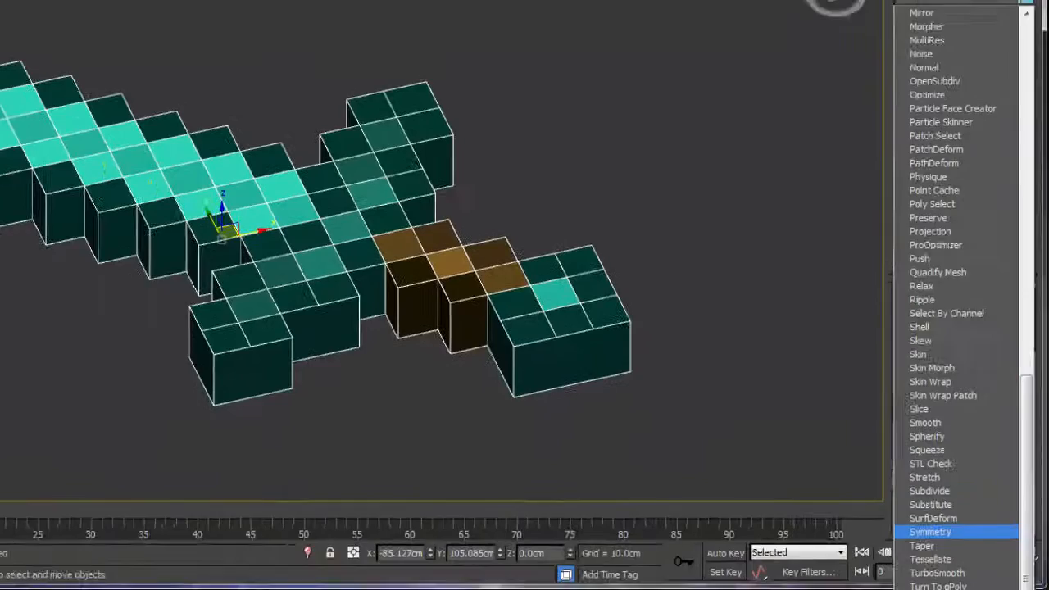
click(930, 531)
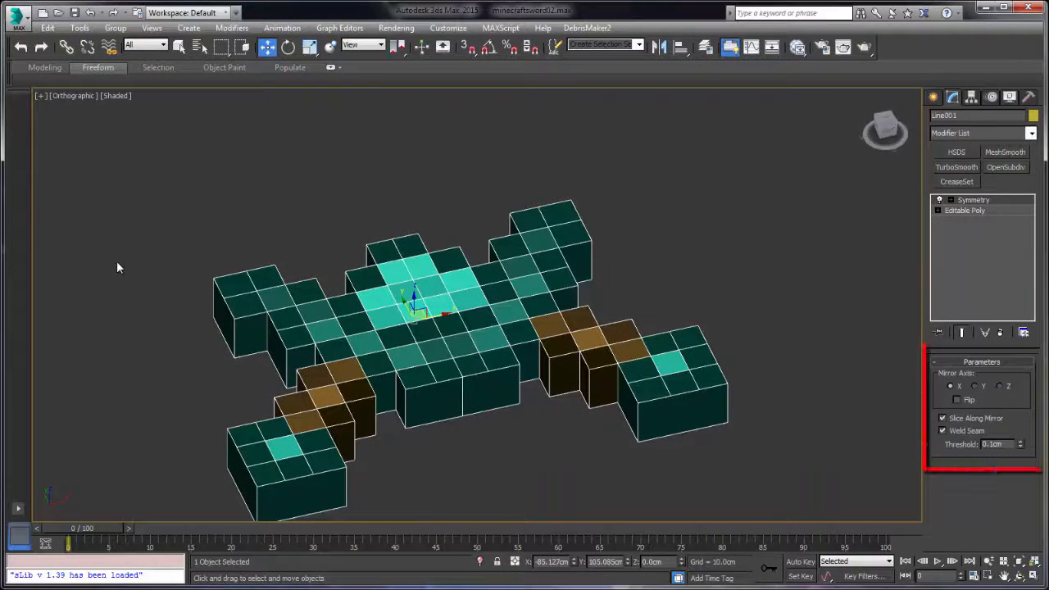